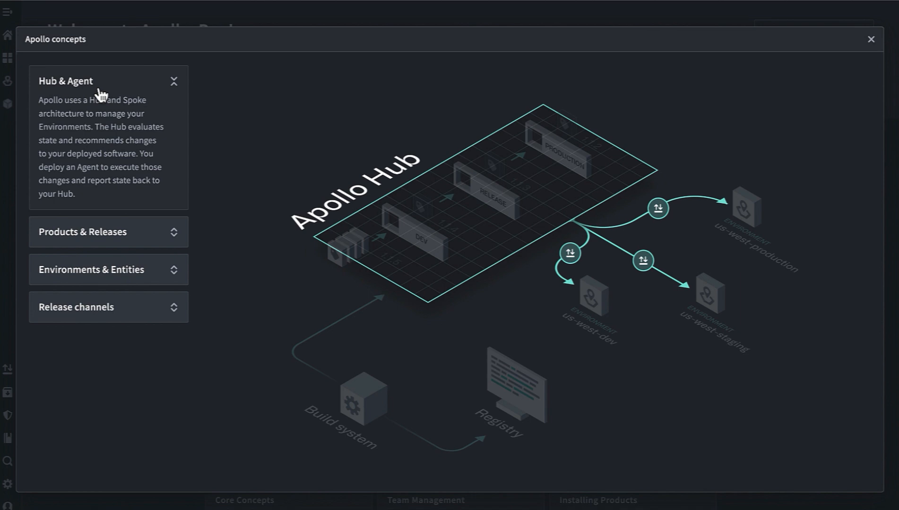
{"action": "mouse_move", "coordinate": [62, 174]}
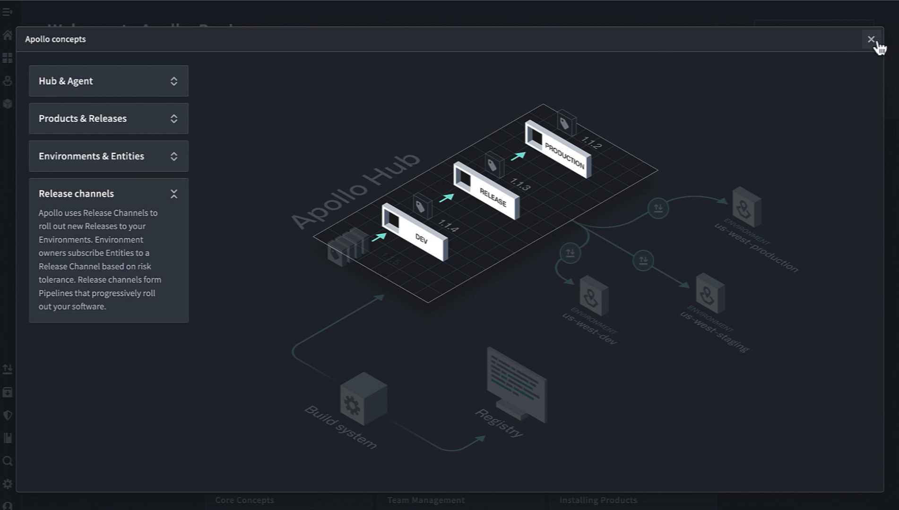
- Dismiss the Apollo concepts overview and search for the grafana product
{"action": "left_click", "coordinate": [872, 40]}
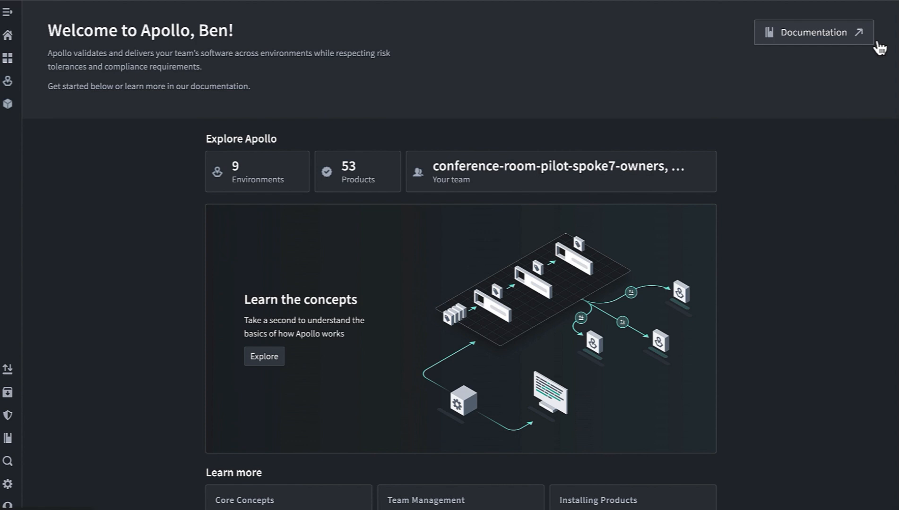
{"action": "type", "text": "gra"}
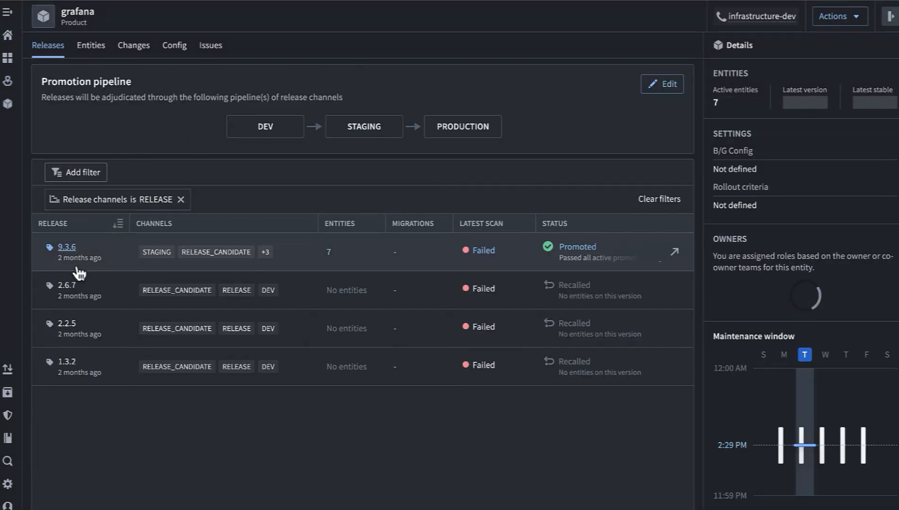
- Open Grafana release 9.3.6 and narrow its entity list to the DEV stage
{"action": "left_click", "coordinate": [67, 247]}
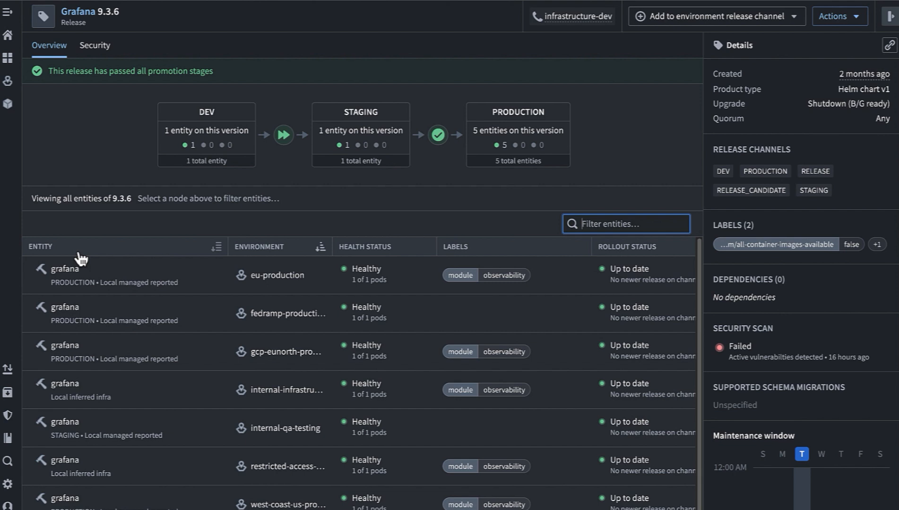
{"action": "left_click", "coordinate": [205, 135]}
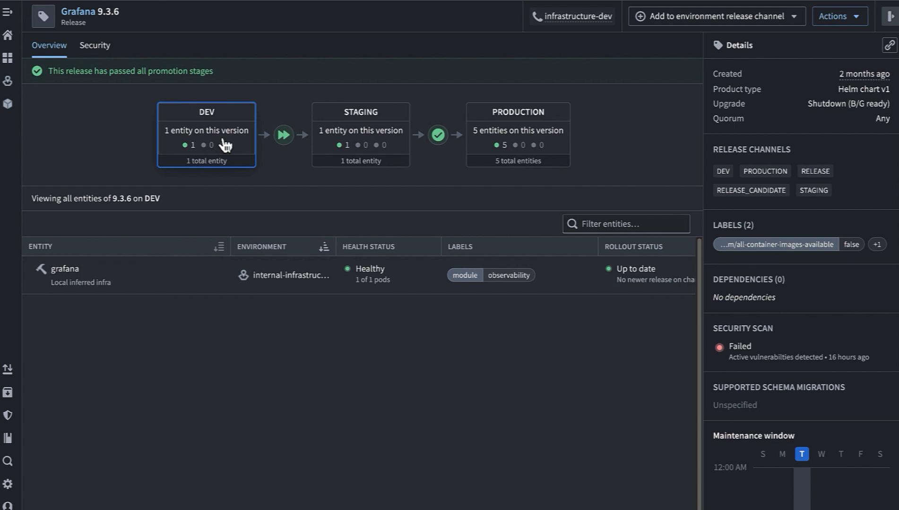
- Filter entities to STAGING, then view the STAGING-to-PRODUCTION promotion constraints for 9.3.6
{"action": "left_click", "coordinate": [360, 134]}
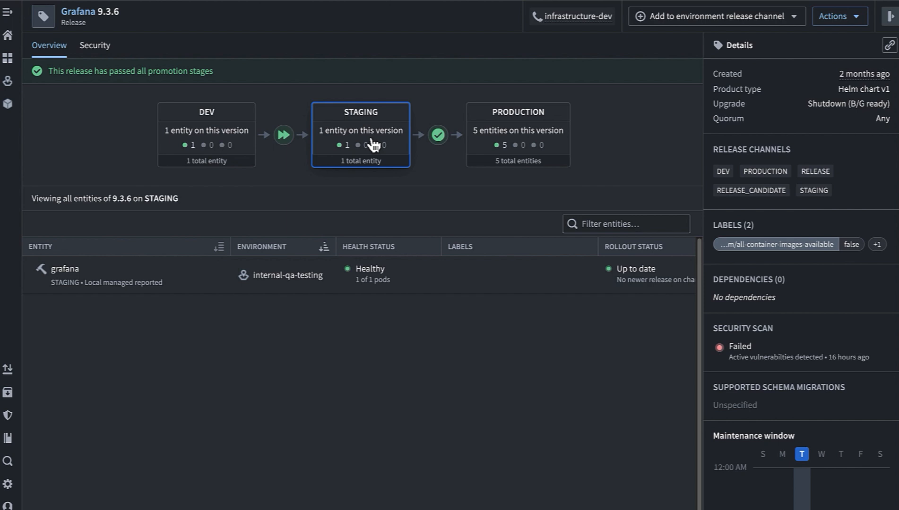
{"action": "left_click", "coordinate": [438, 134]}
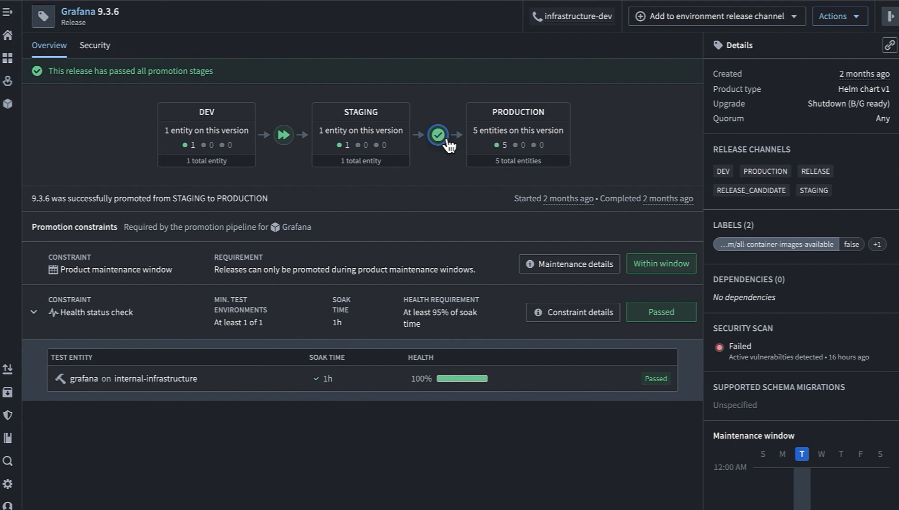
{"action": "mouse_move", "coordinate": [461, 139]}
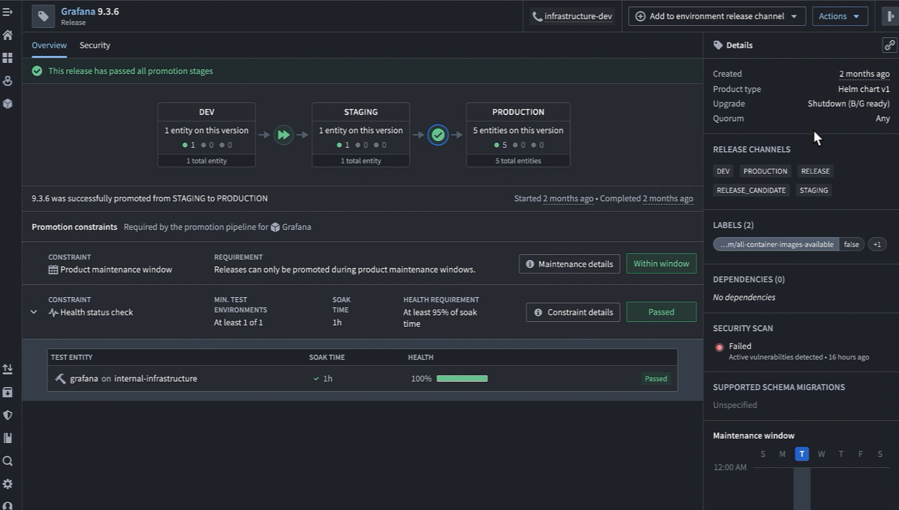
{"action": "mouse_move", "coordinate": [745, 264]}
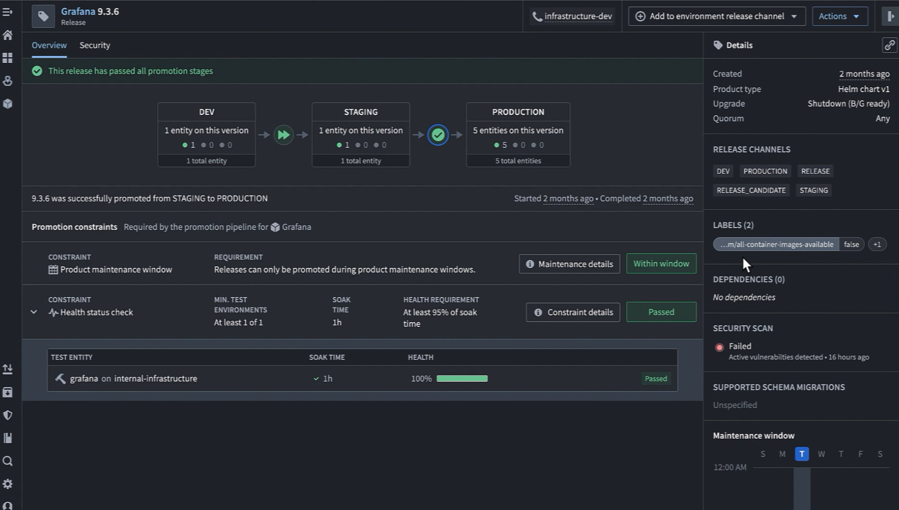
{"action": "scroll", "scroll_direction": "down", "scroll_amount": 3}
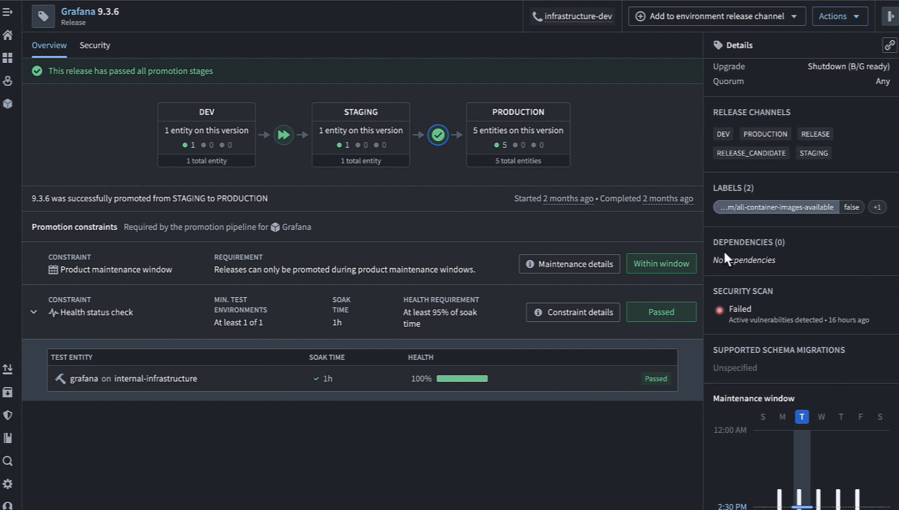
{"action": "mouse_move", "coordinate": [758, 303]}
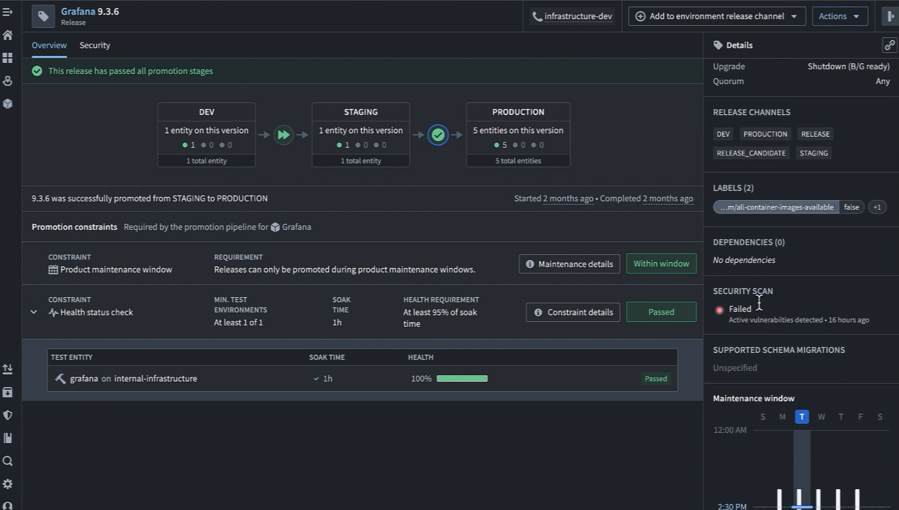
- Show the five healthy Grafana 9.3.6 entities deployed on PRODUCTION
{"action": "scroll", "scroll_direction": "down", "scroll_amount": 3}
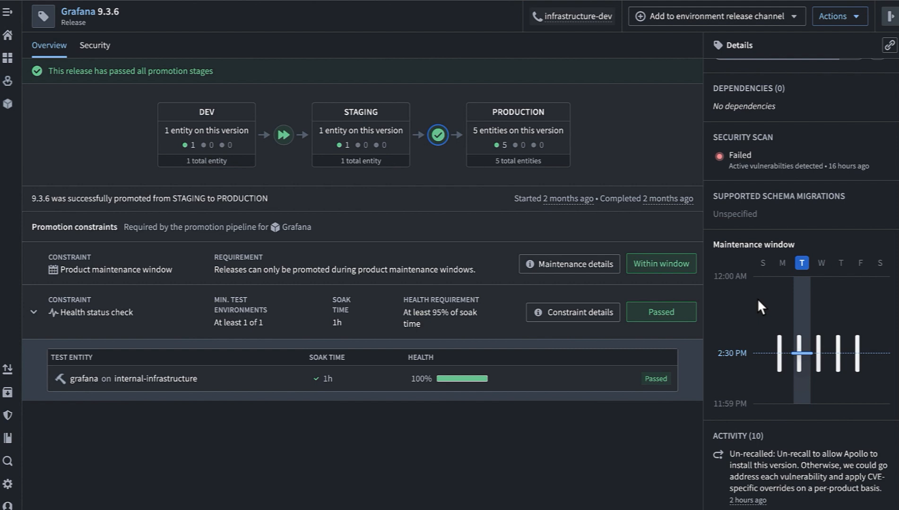
{"action": "left_click", "coordinate": [516, 135]}
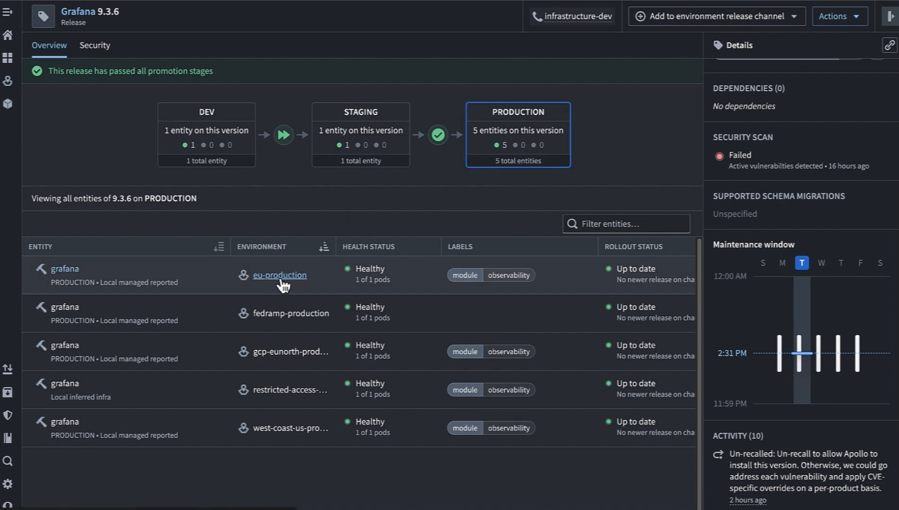
- Open eu-production and view its plans history: 47 succeeded, 3 failed
{"action": "left_click", "coordinate": [280, 275]}
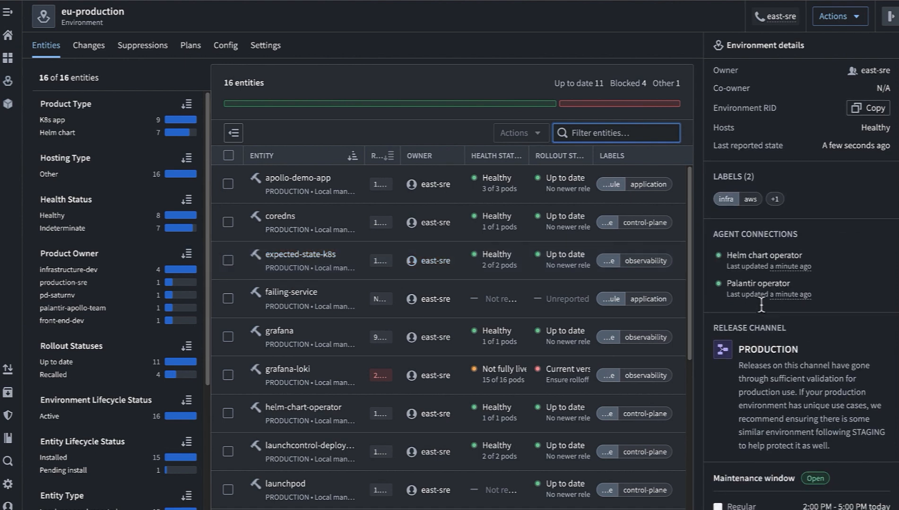
{"action": "scroll", "scroll_direction": "down", "scroll_amount": 3}
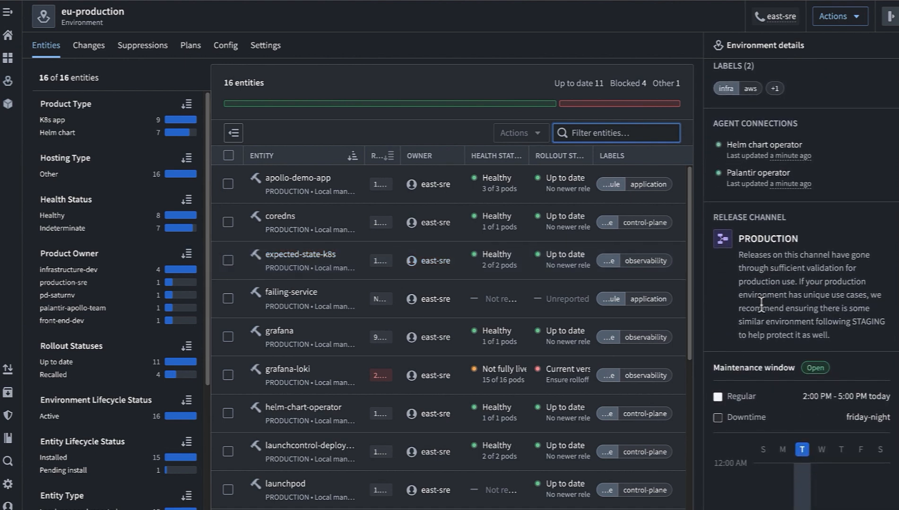
{"action": "scroll", "scroll_direction": "down", "scroll_amount": 3}
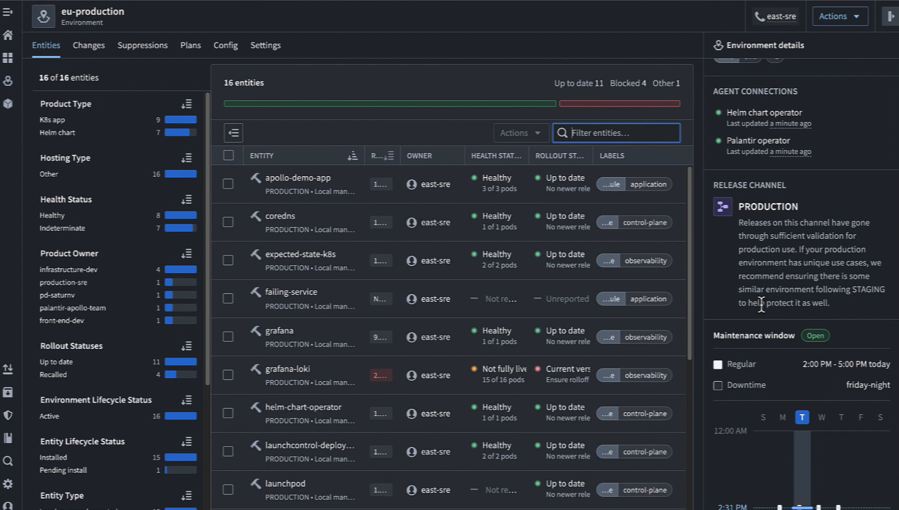
{"action": "left_click", "coordinate": [190, 45]}
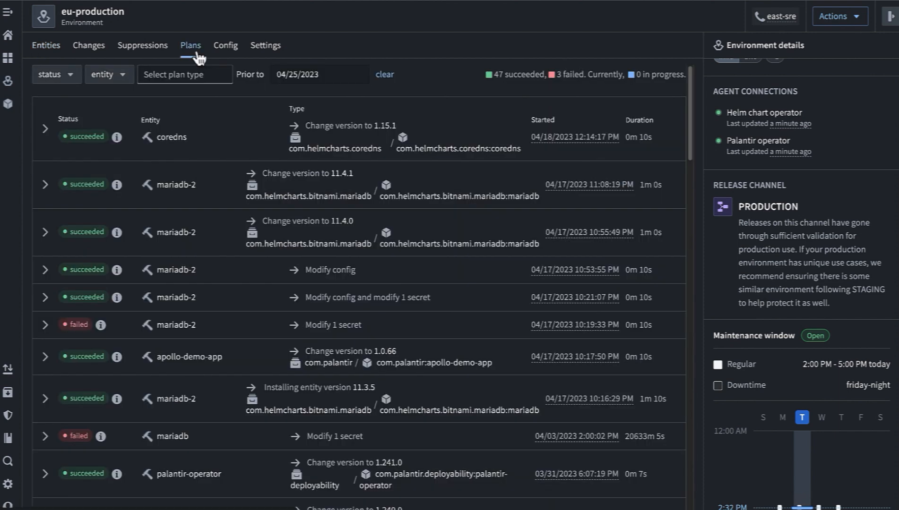